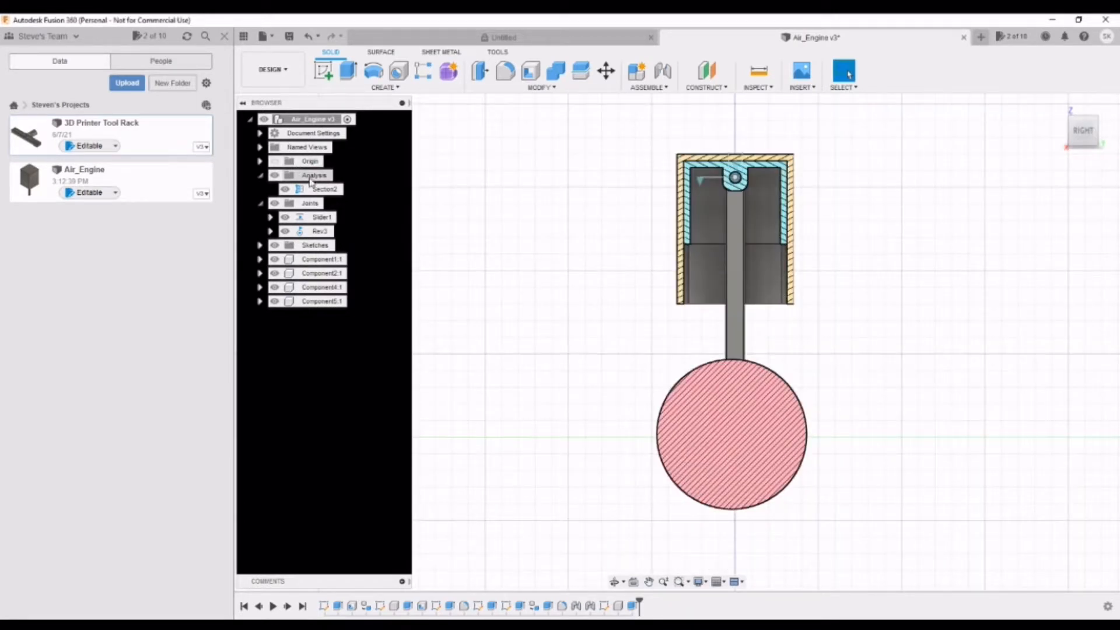
Start a new section analysis cutting through a face of the cylinder and flywheel assembly
left_click(322, 217)
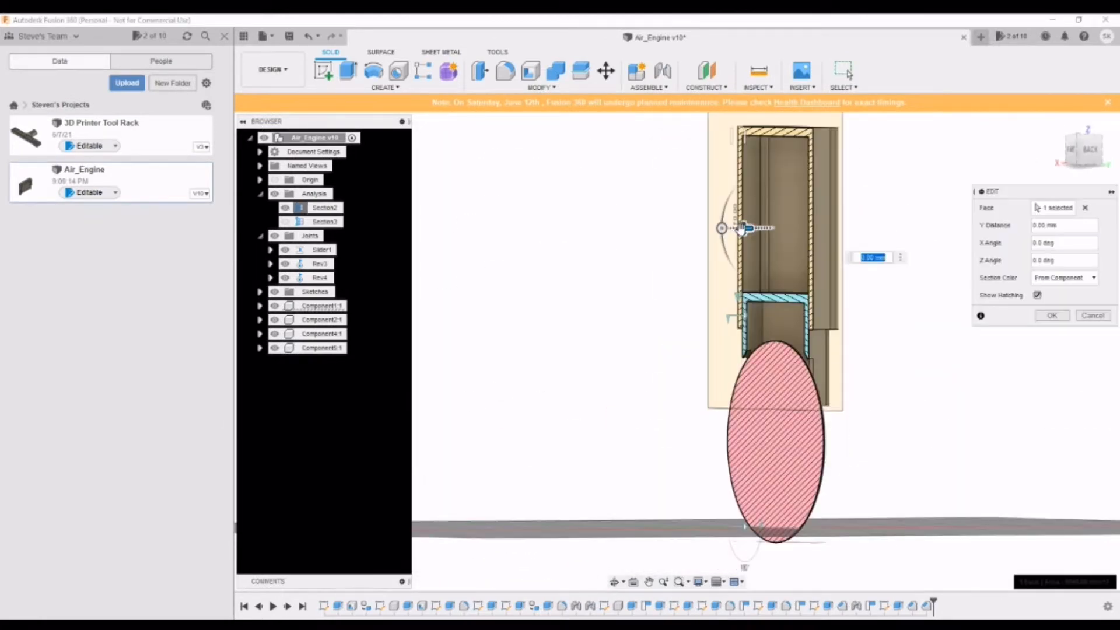
Shift the section cut plane through the model before hiding the sections and mirroring Component5
left_click_drag(743, 227, 697, 228)
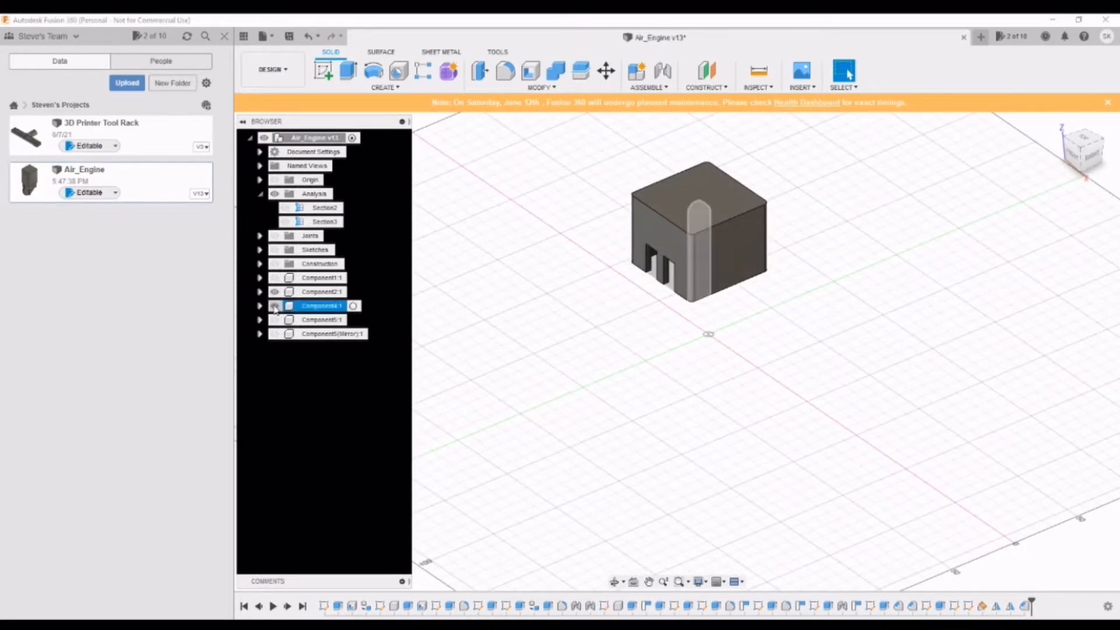
Show the piston component again so it hangs below the cylinder housing
left_click(275, 306)
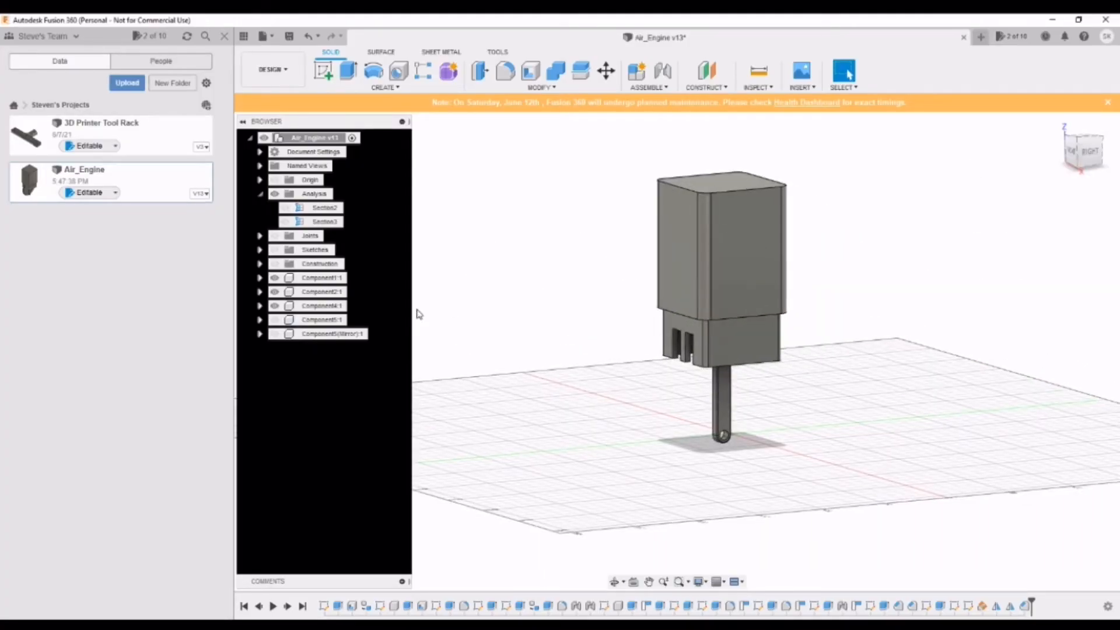
Show Component5:1 and Component5(Mirror):1 flywheel discs and expand the Joints folder
left_click(274, 319)
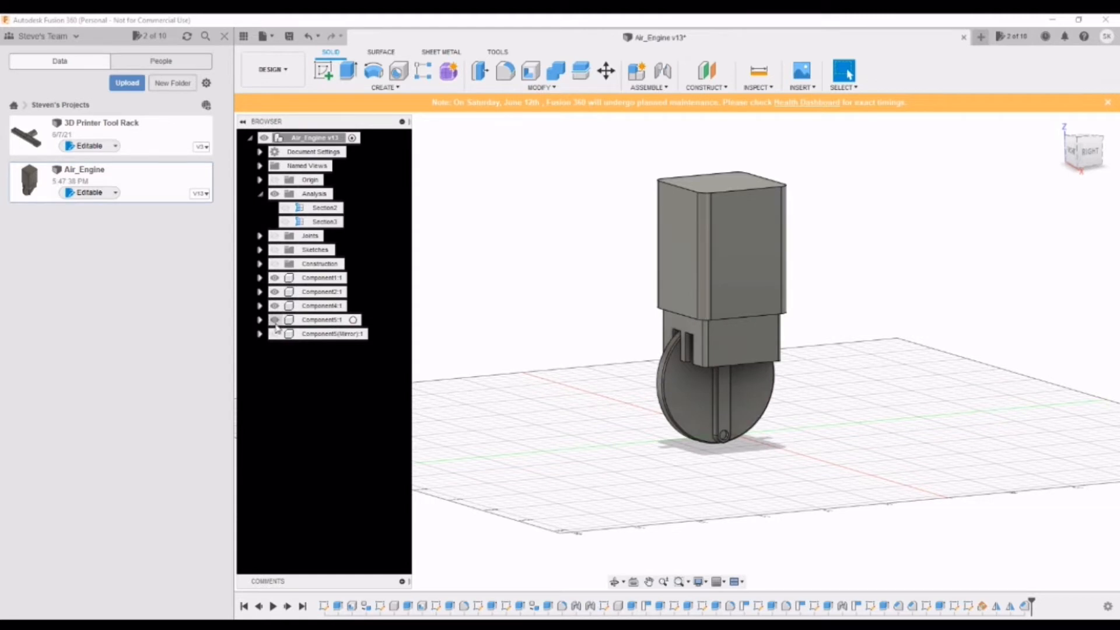
left_click(274, 319)
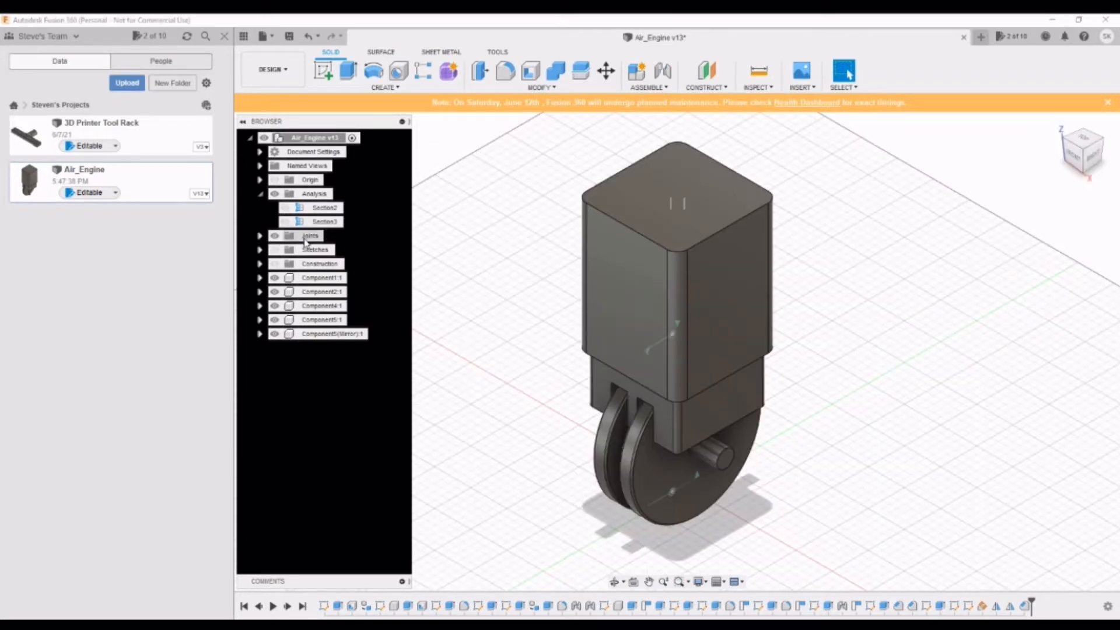
left_click(260, 235)
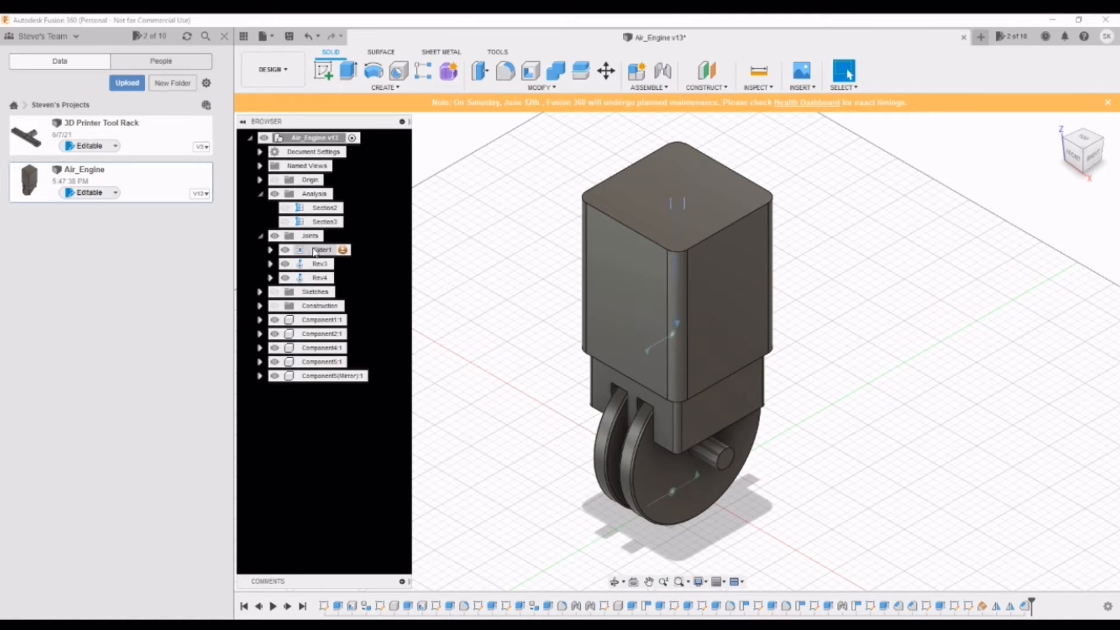